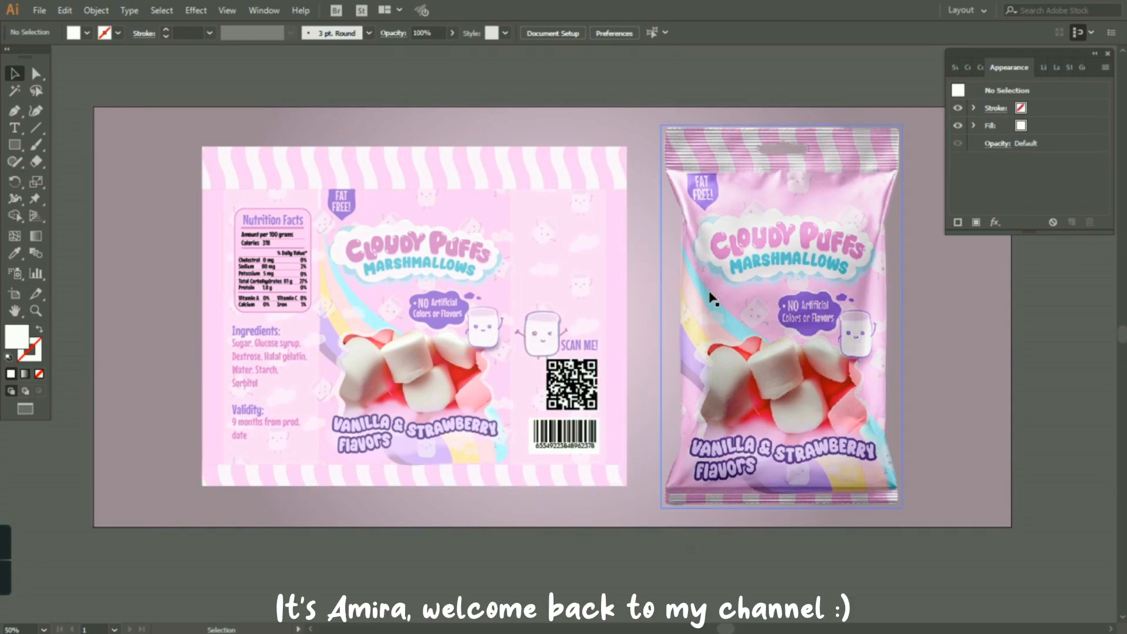
mouse_move(786, 404)
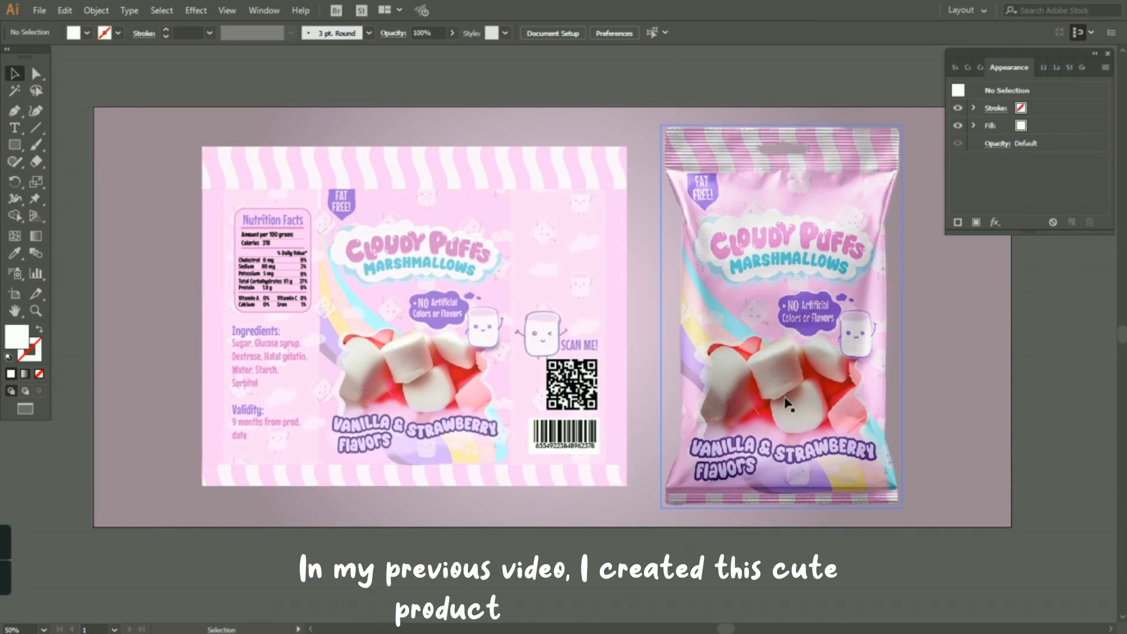
Step: Show the Front view only.ai package design, then switch to the mockup files folder
click(112, 485)
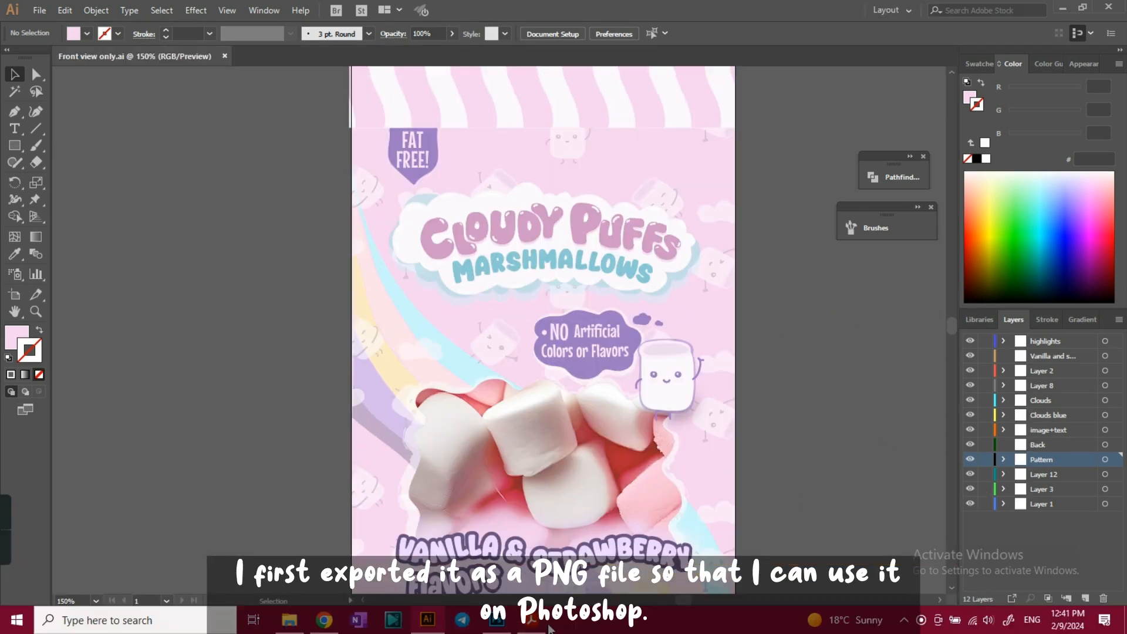
click(495, 620)
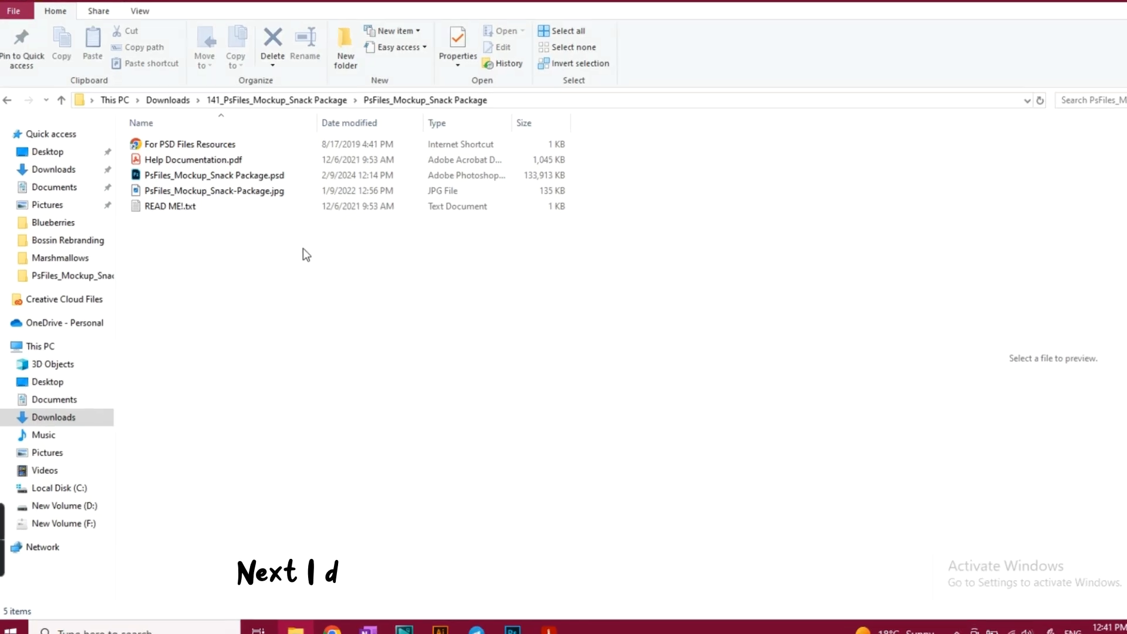
Step: Open PsFiles_Mockup_Snack Package.psd from the mockup folder into Photoshop
click(213, 175)
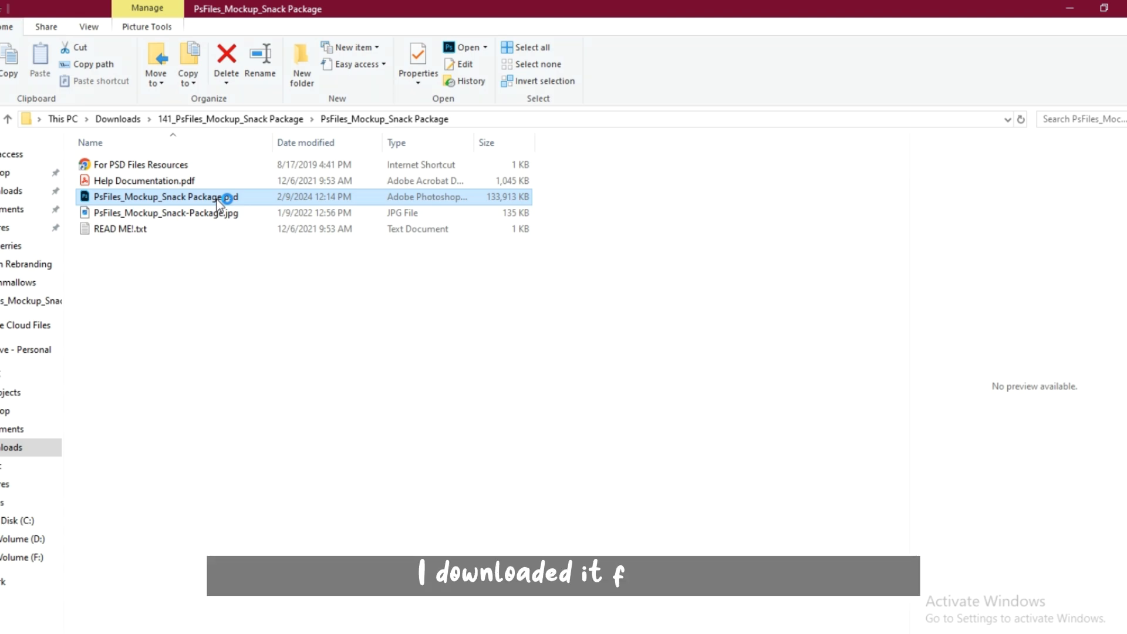
double_click(162, 196)
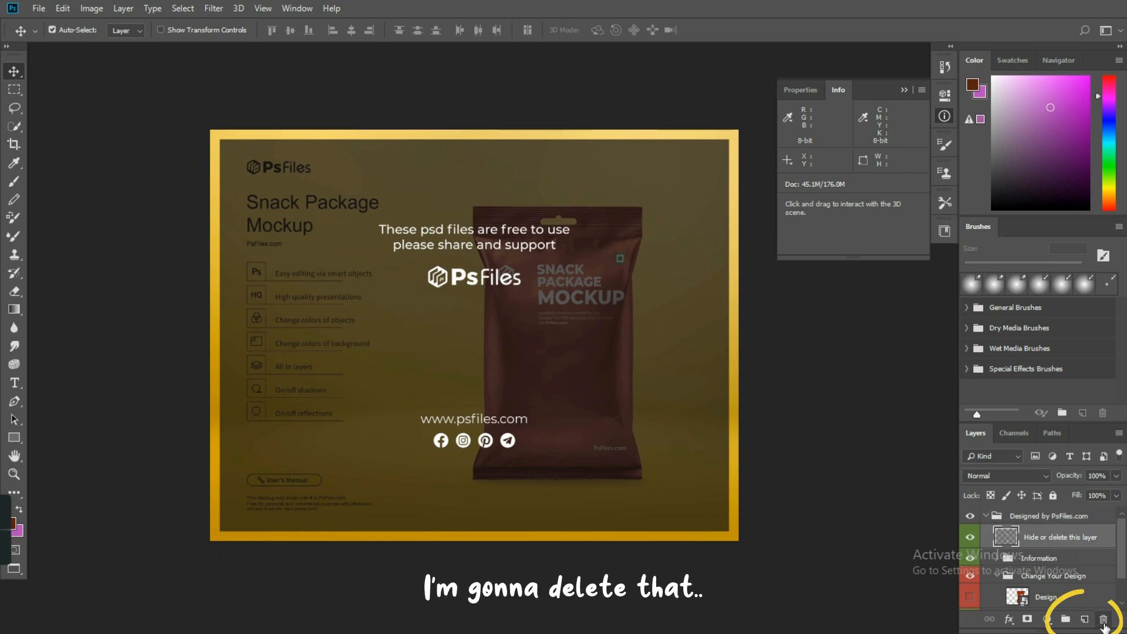
Step: Delete the Information group with its contents, leaving the red bag on yellow
click(1104, 619)
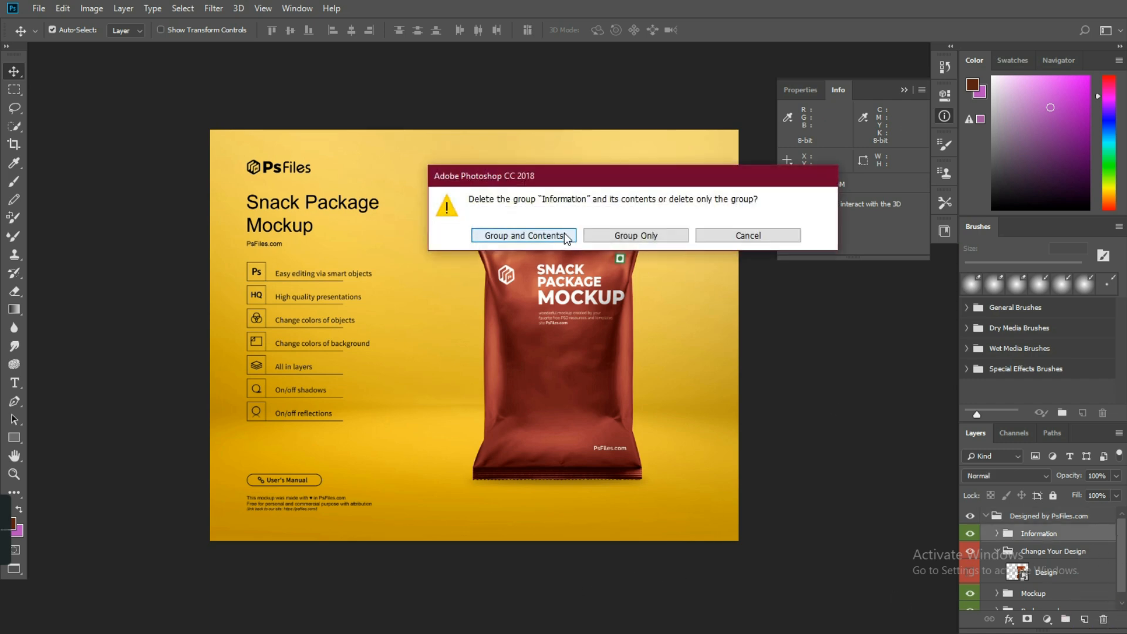
click(524, 235)
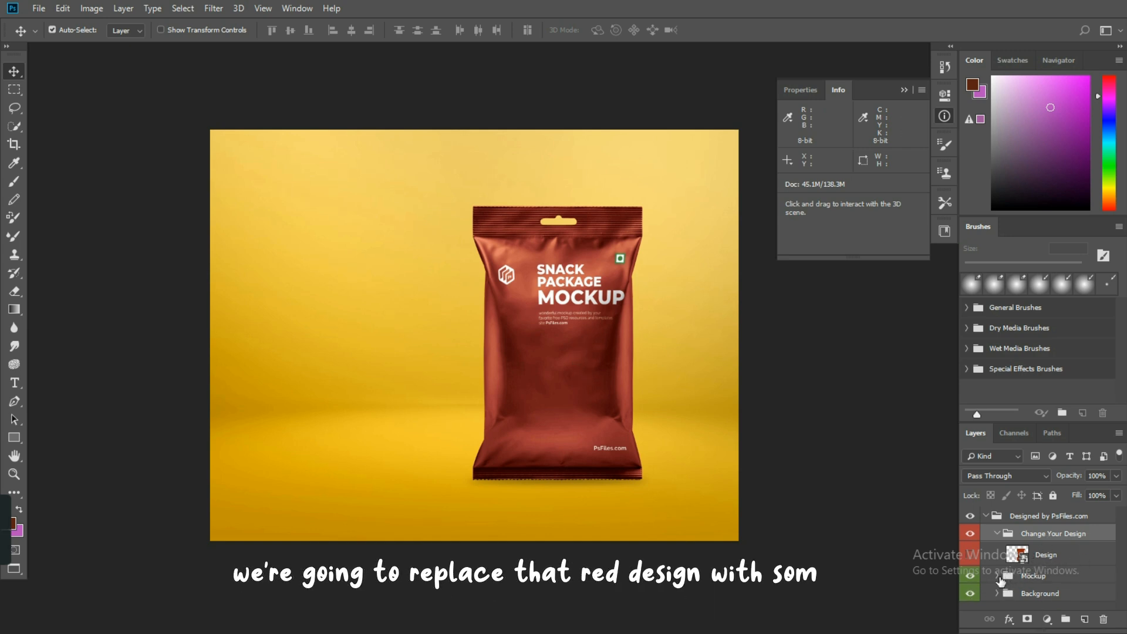
Step: Expand the Mockup group and open the Design smart object as Design.psb
click(1008, 593)
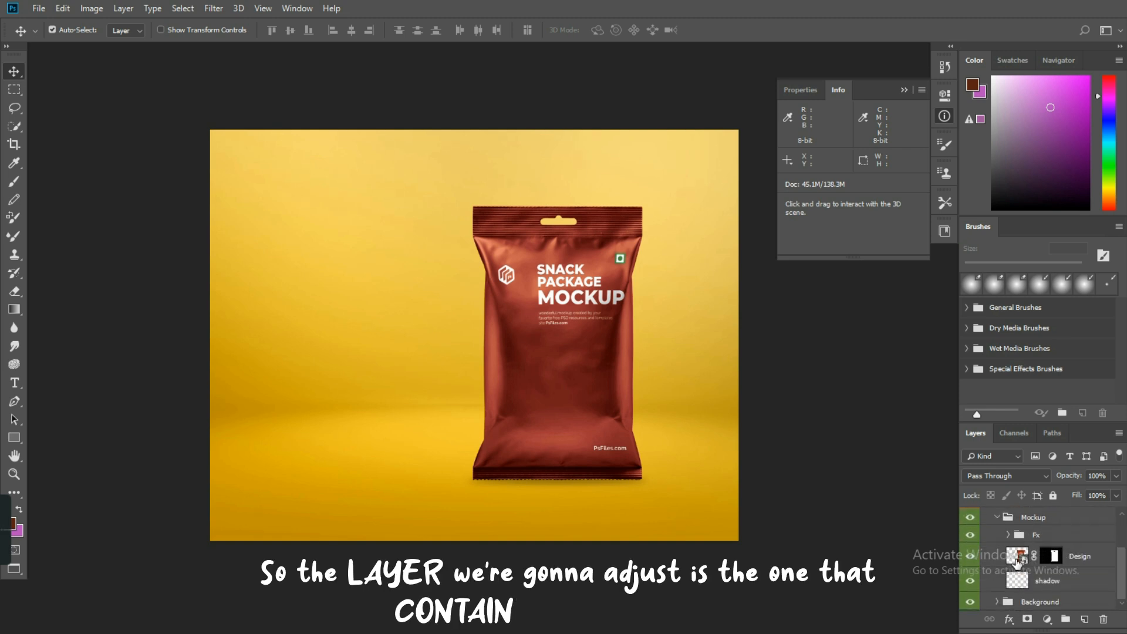
mouse_move(740, 315)
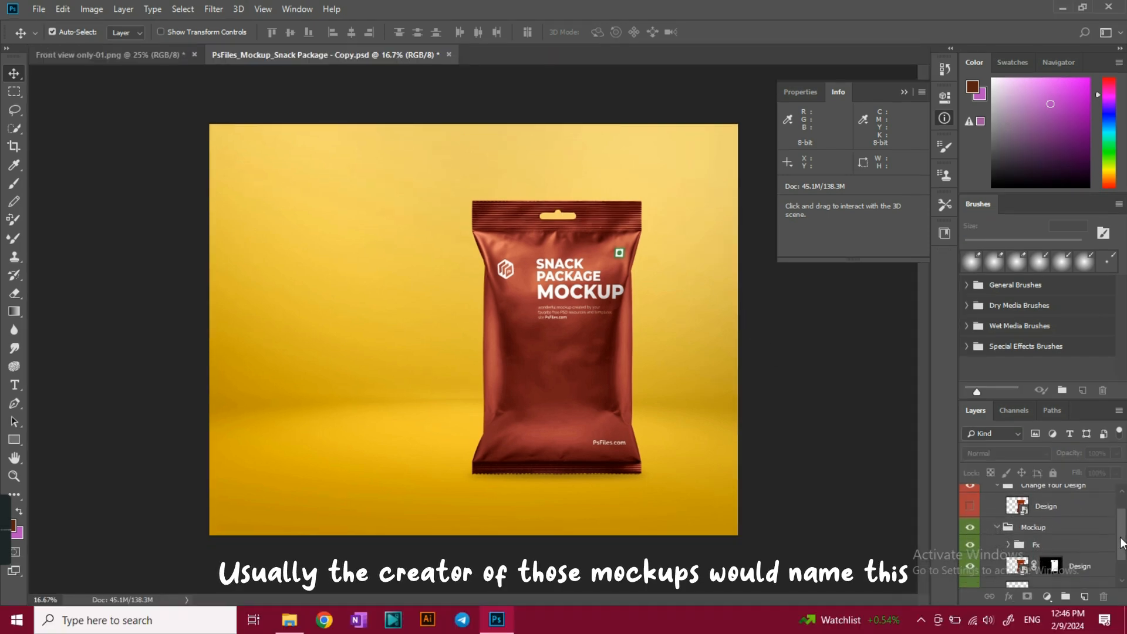
scroll(down, 3)
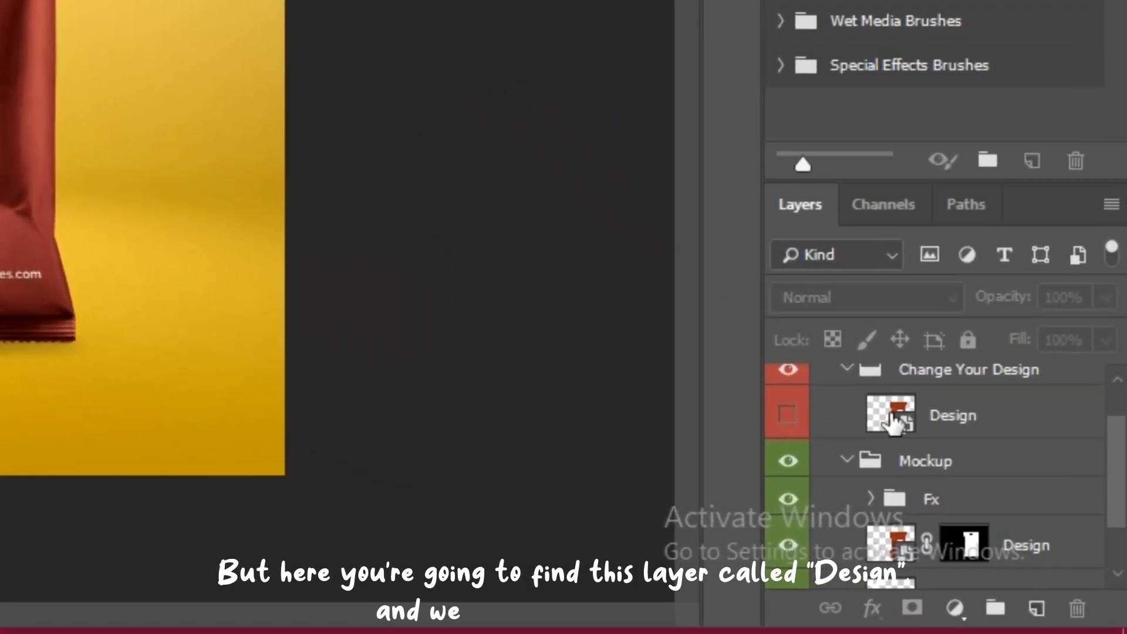
double_click(890, 414)
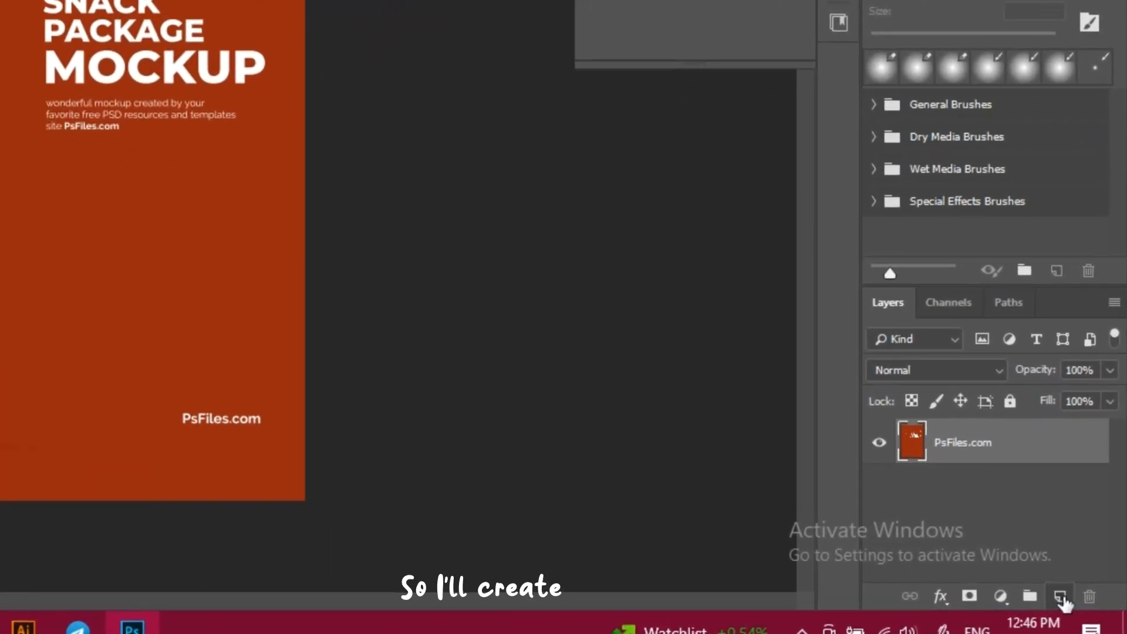
Step: Add an empty layer, delete the PsFiles.com placeholder artwork, and switch to Front view only-01.png
click(1059, 597)
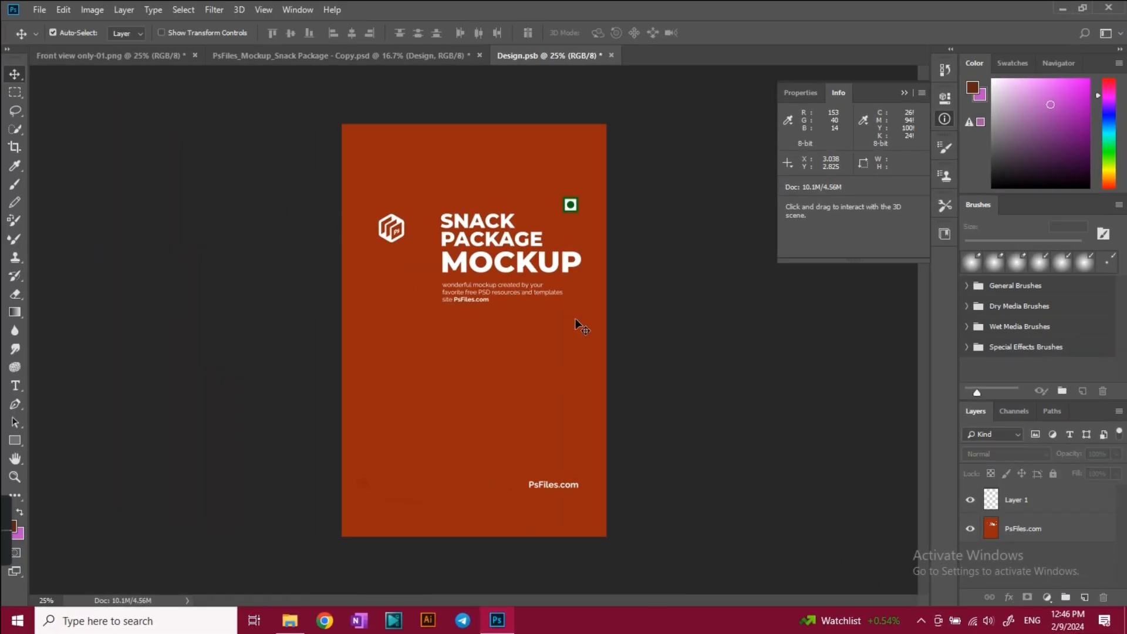
click(1023, 529)
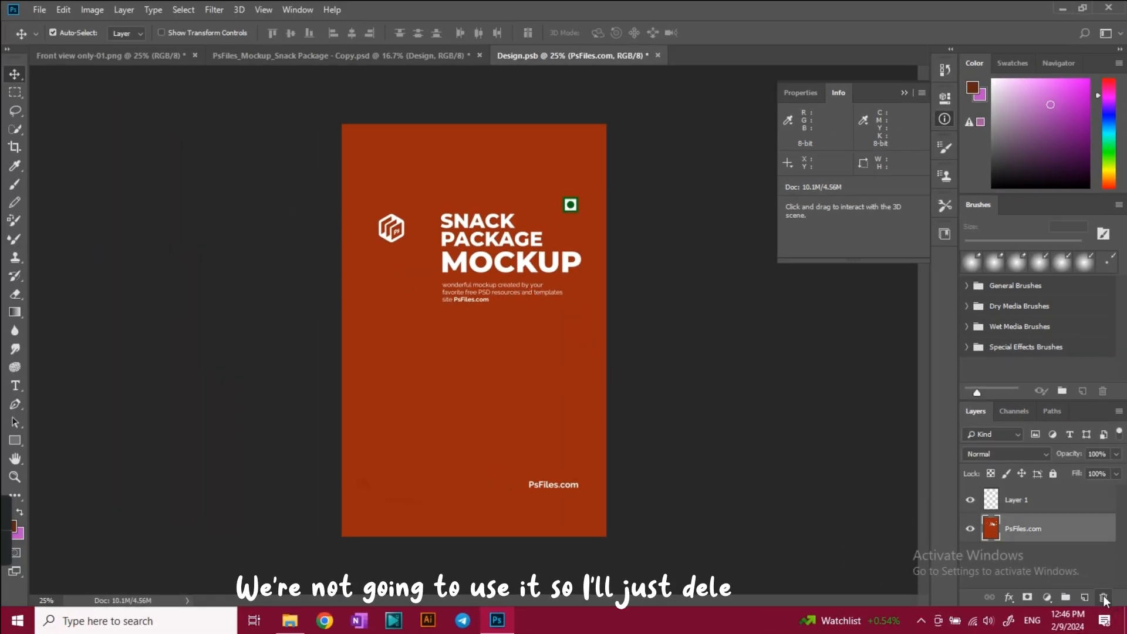
click(1104, 598)
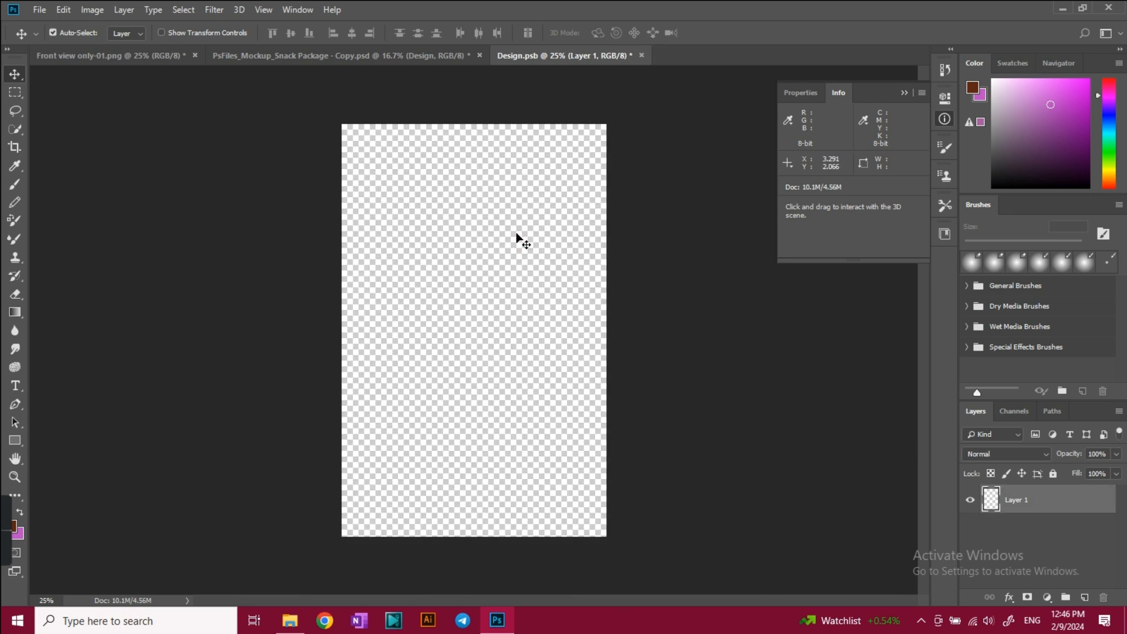
click(108, 55)
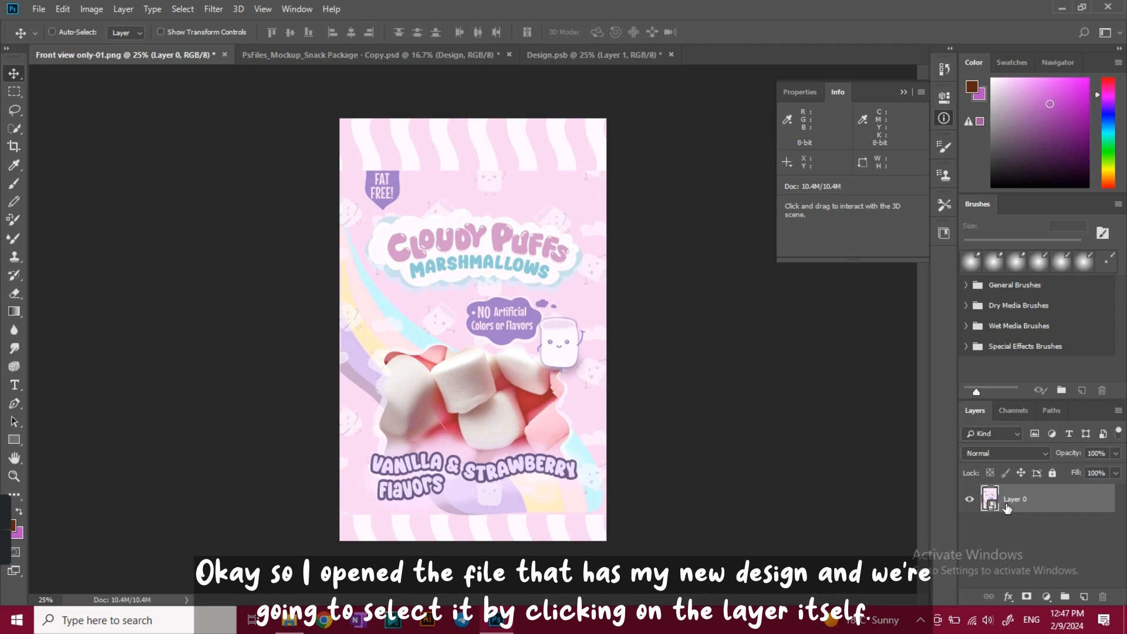
Step: Copy the Cloudy Puffs front design, paste it into Design.psb, and return to the mockup
click(1014, 499)
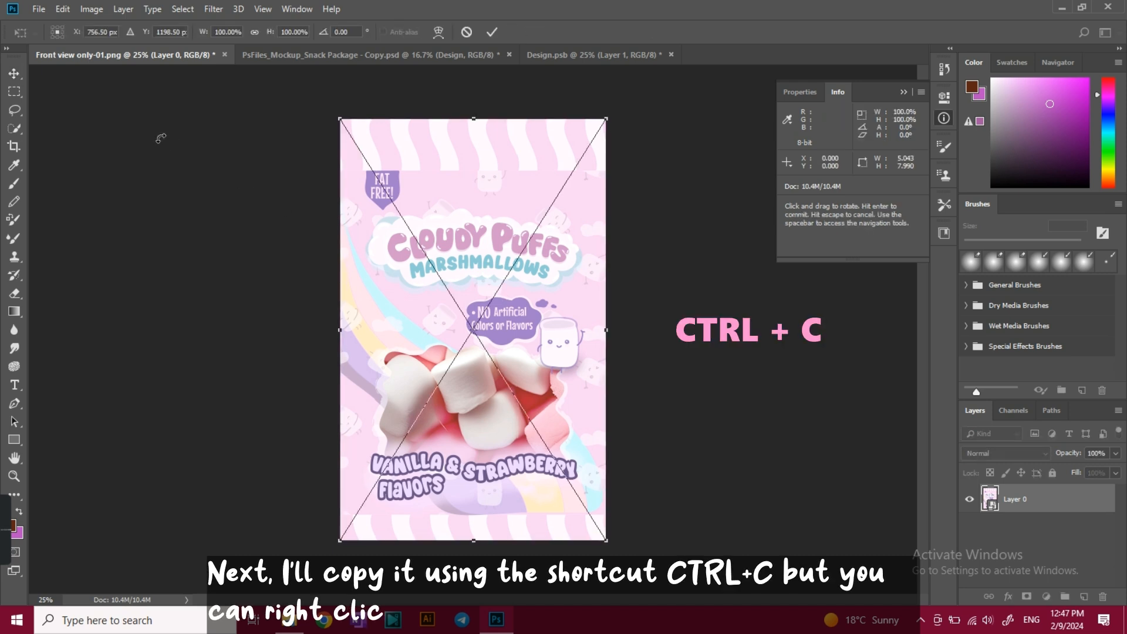
key(ctrl+c)
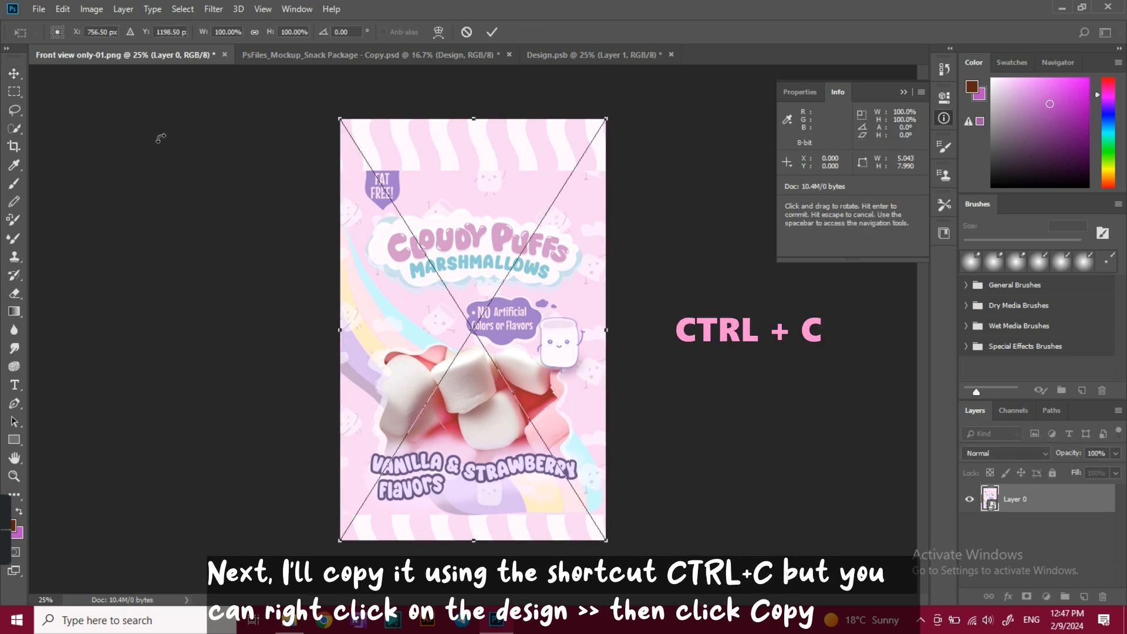
mouse_move(214, 100)
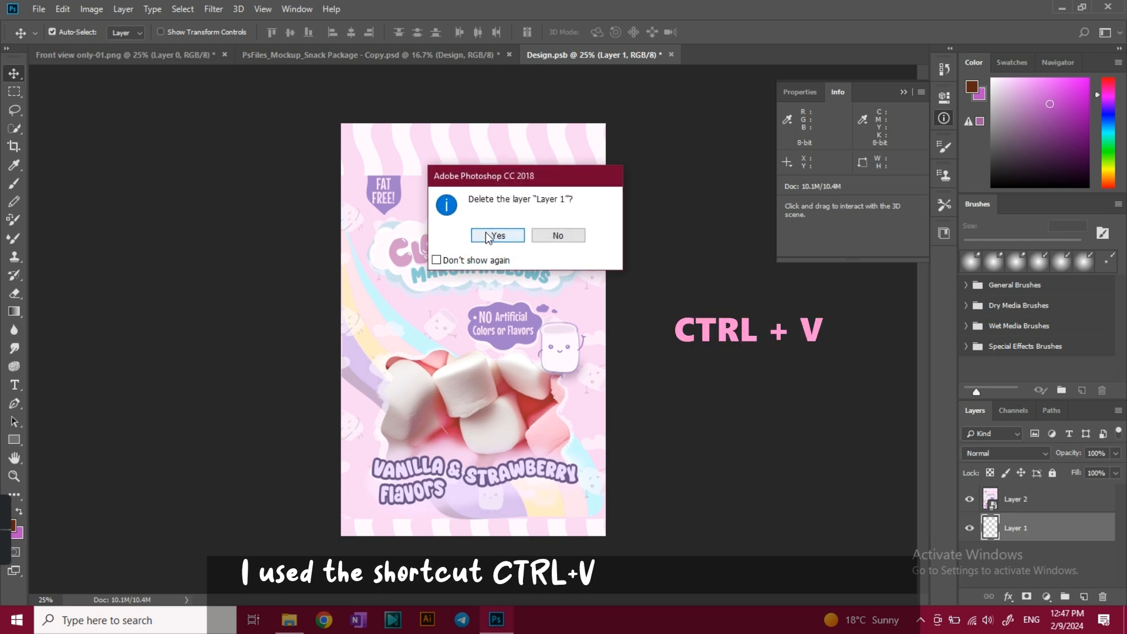
click(497, 235)
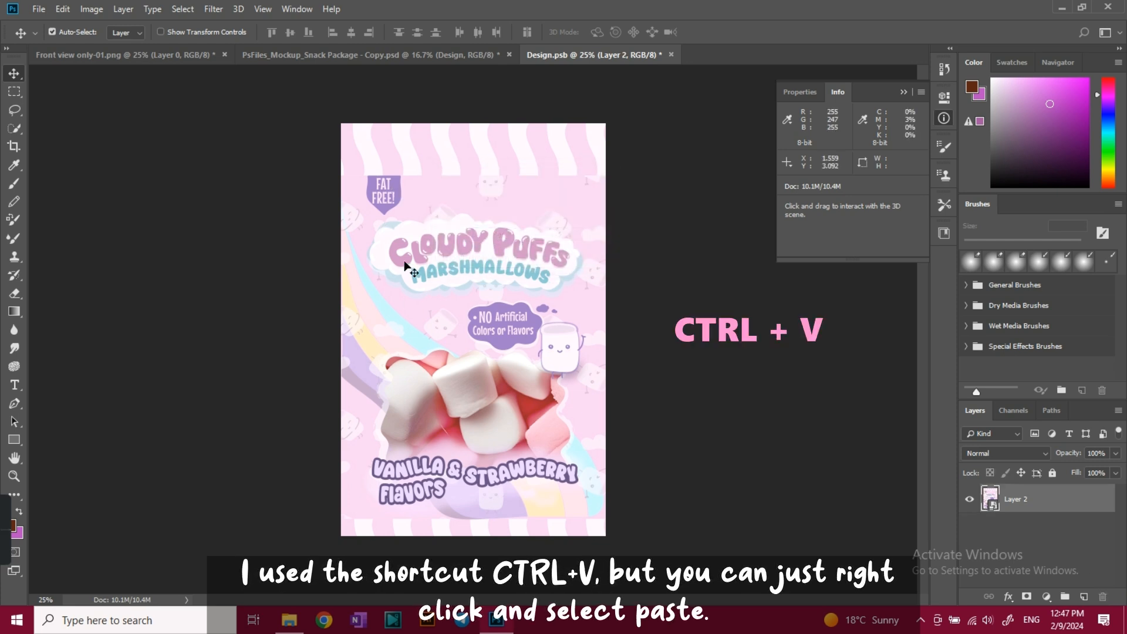
key(ctrl+v)
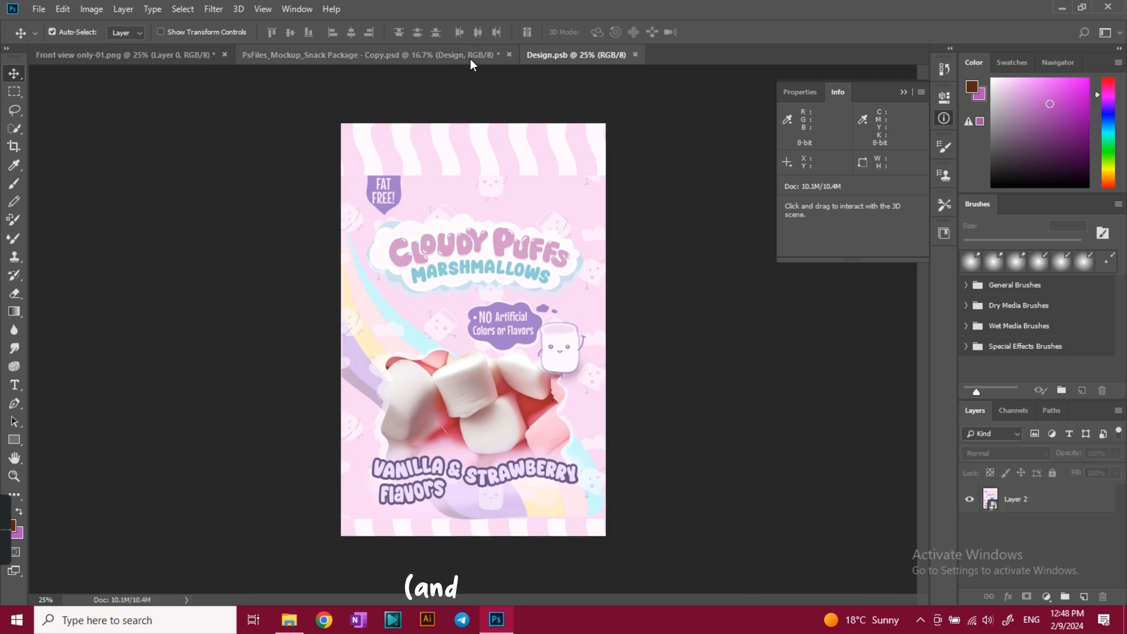
click(367, 55)
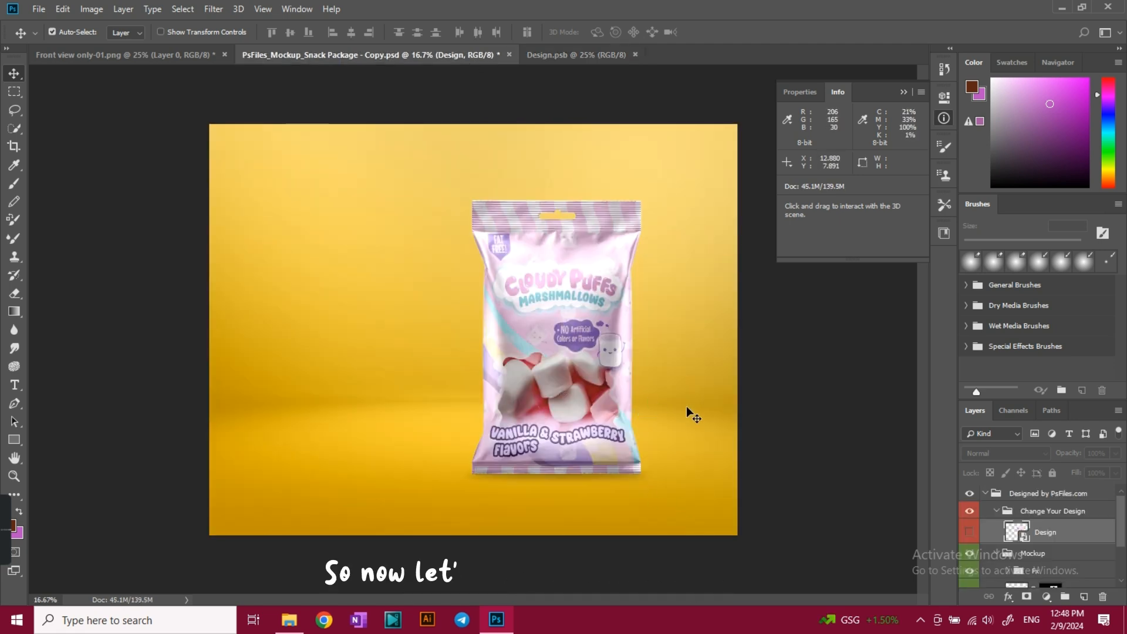
mouse_move(576, 55)
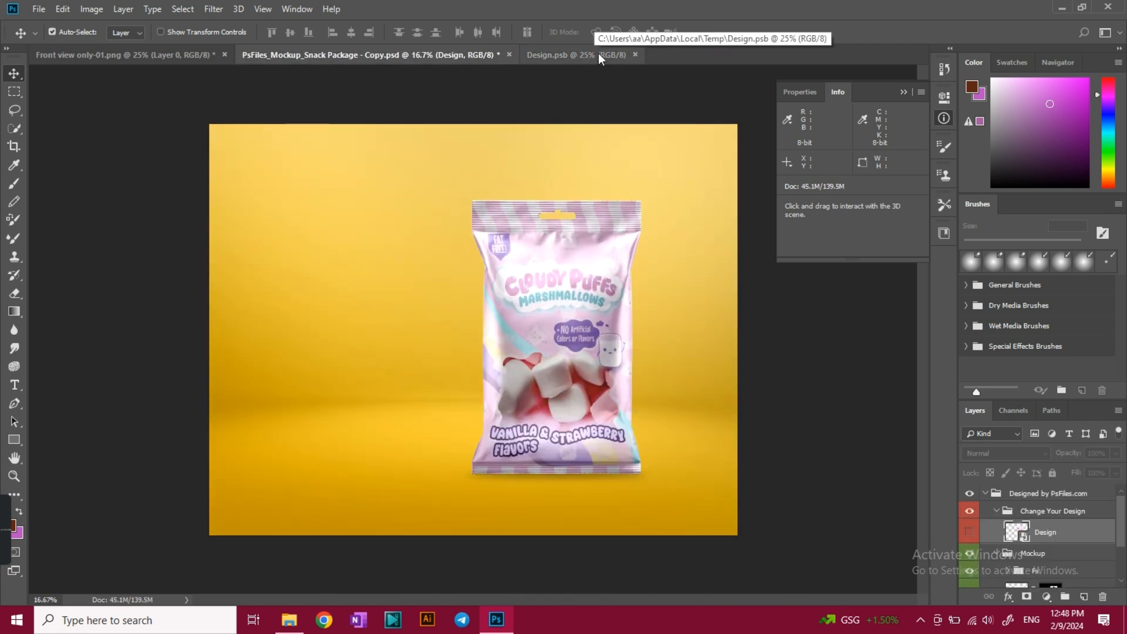
mouse_move(534, 203)
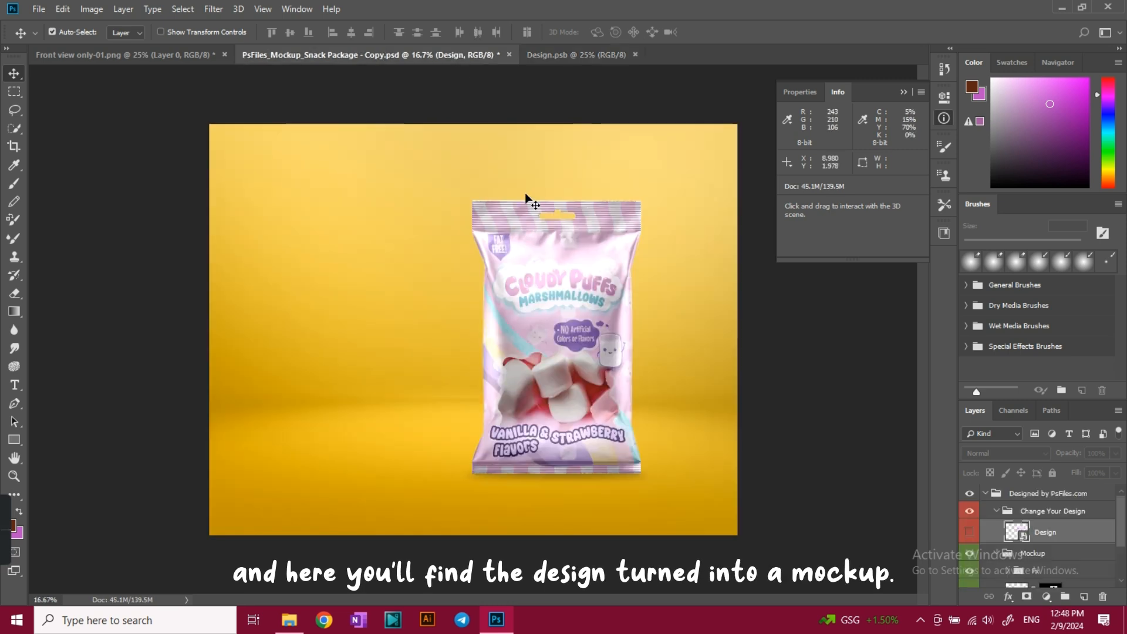
mouse_move(762, 293)
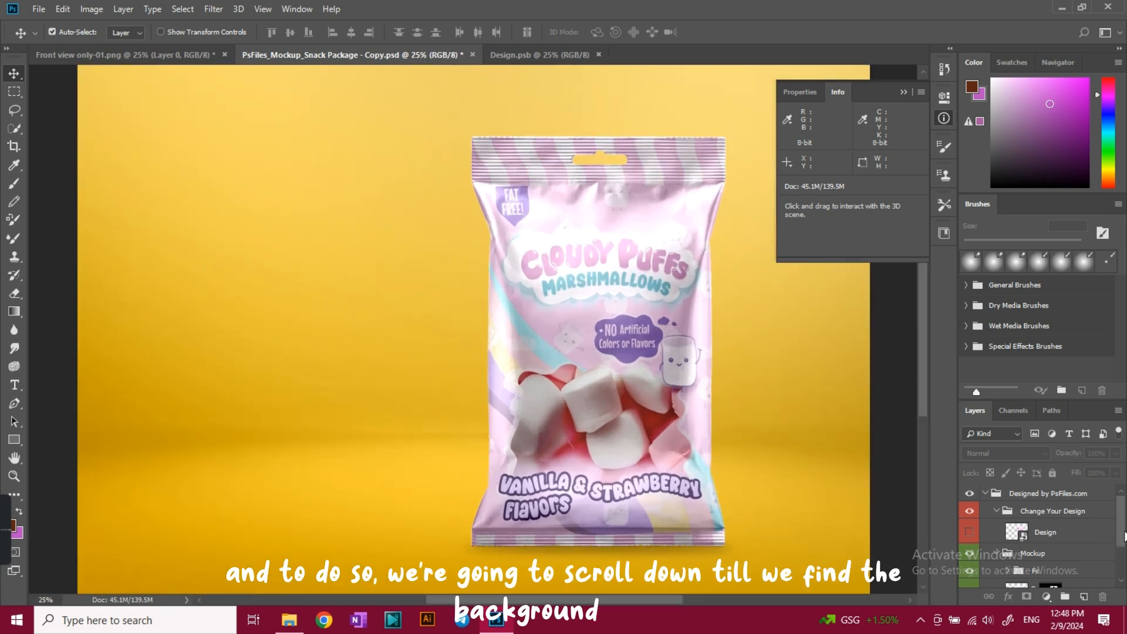
Step: Select the yellow Background Color layer inside the Background group
scroll(down, 3)
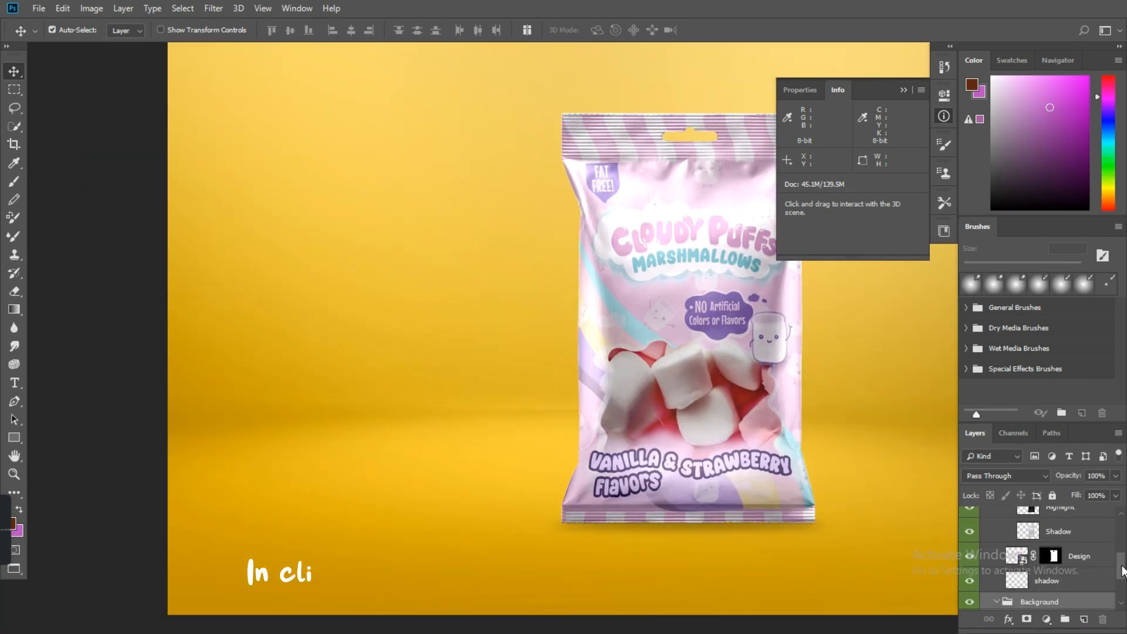
click(998, 528)
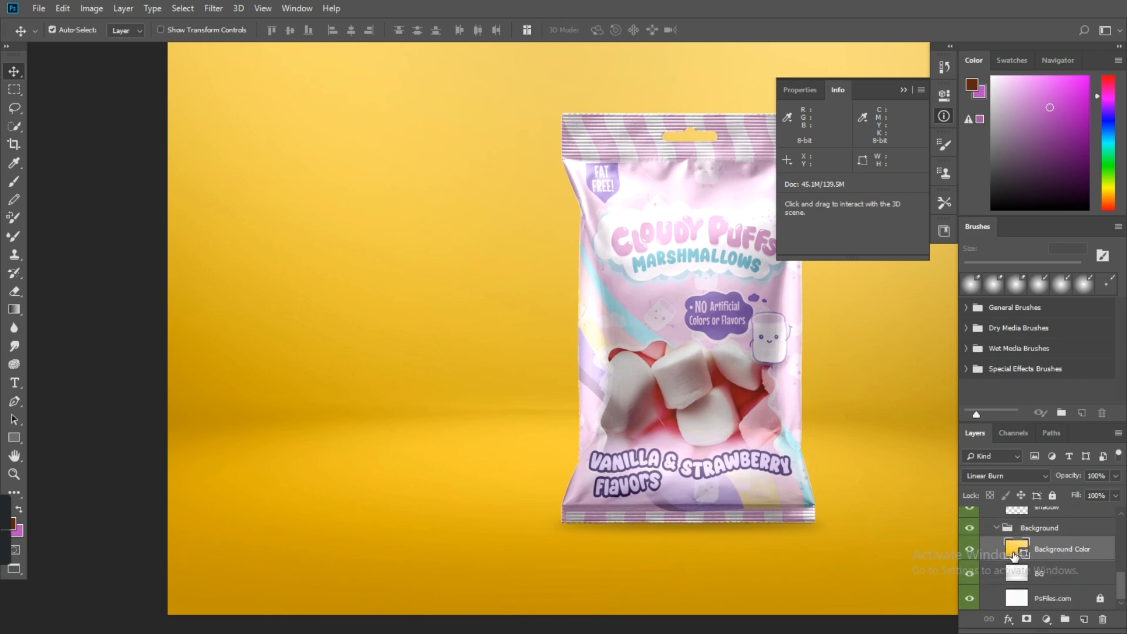
Step: Edit the Background Color gradient fill, setting its colour stops to light pink/purple
double_click(1017, 548)
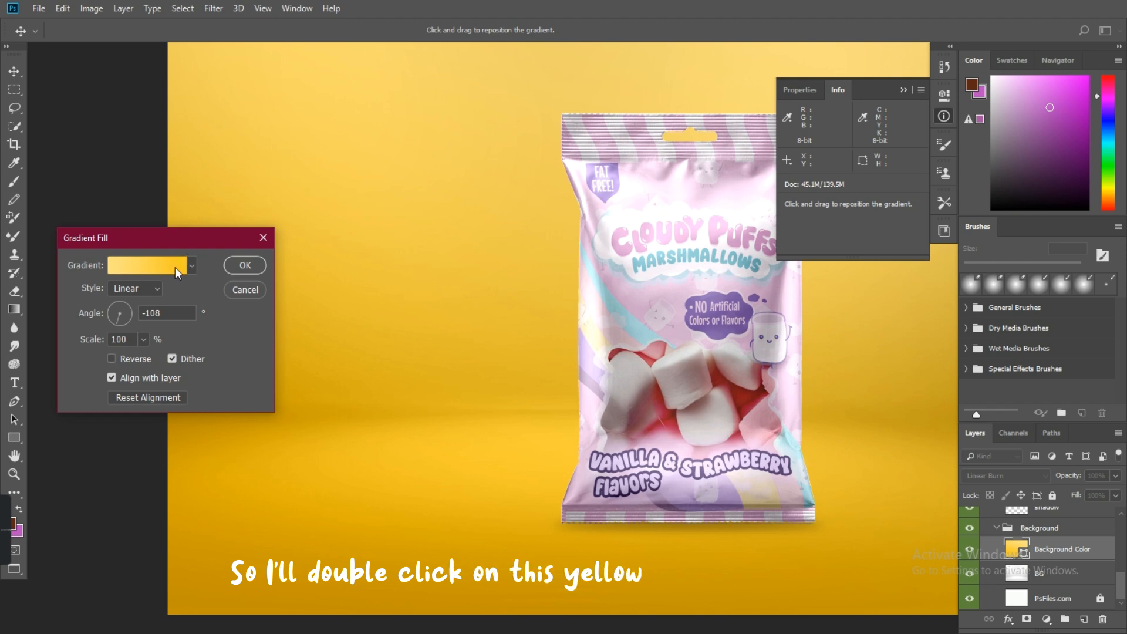
double_click(147, 265)
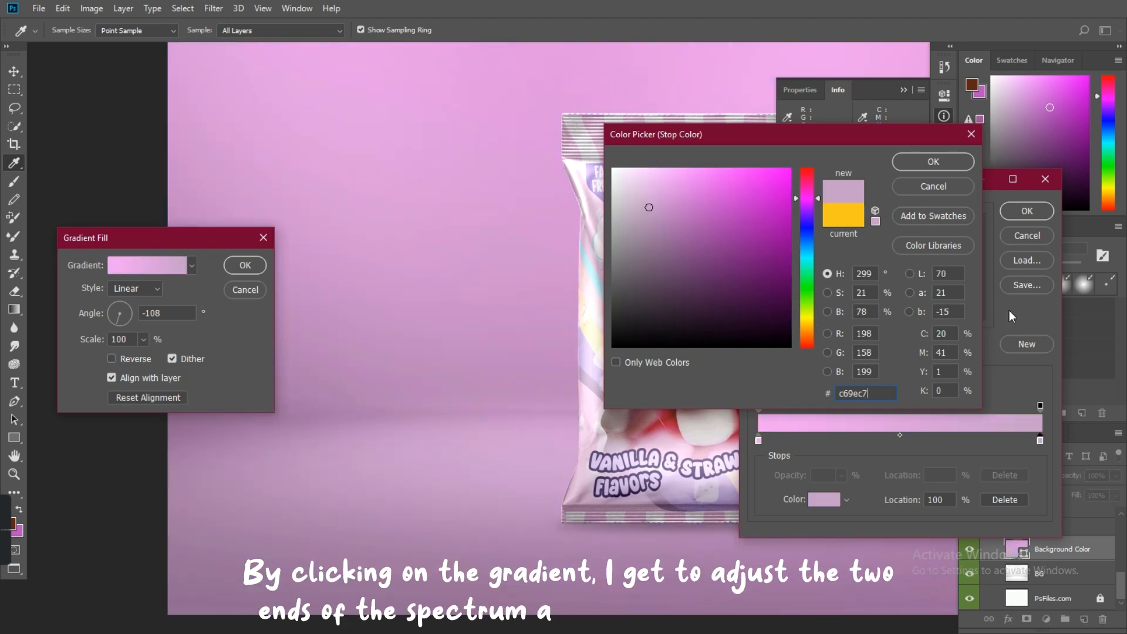
click(932, 161)
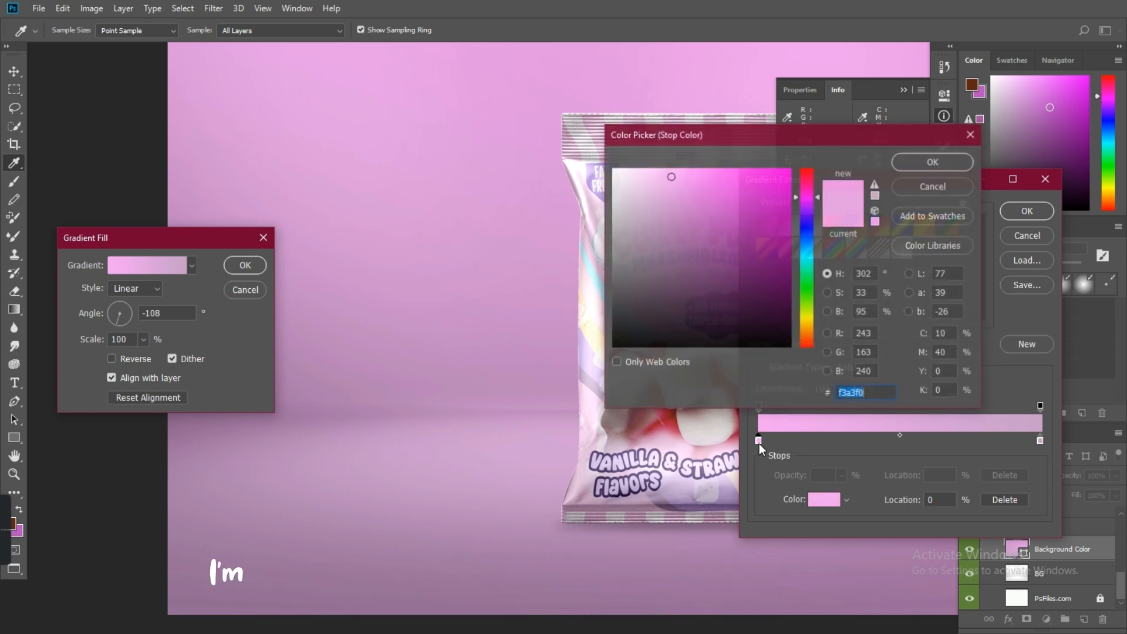
click(647, 179)
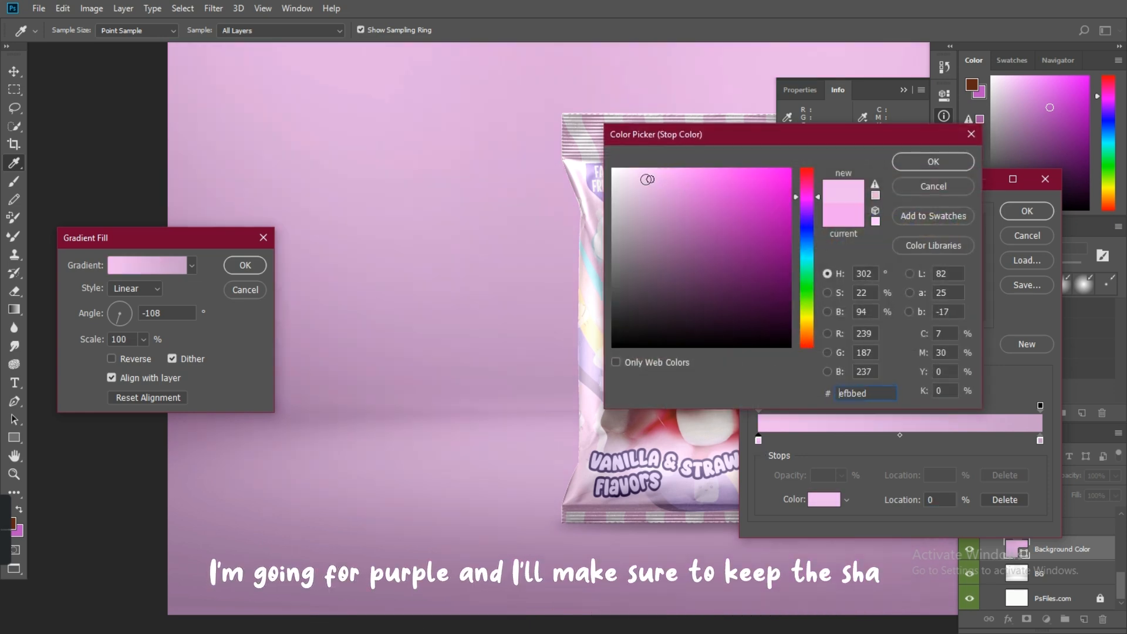
click(636, 178)
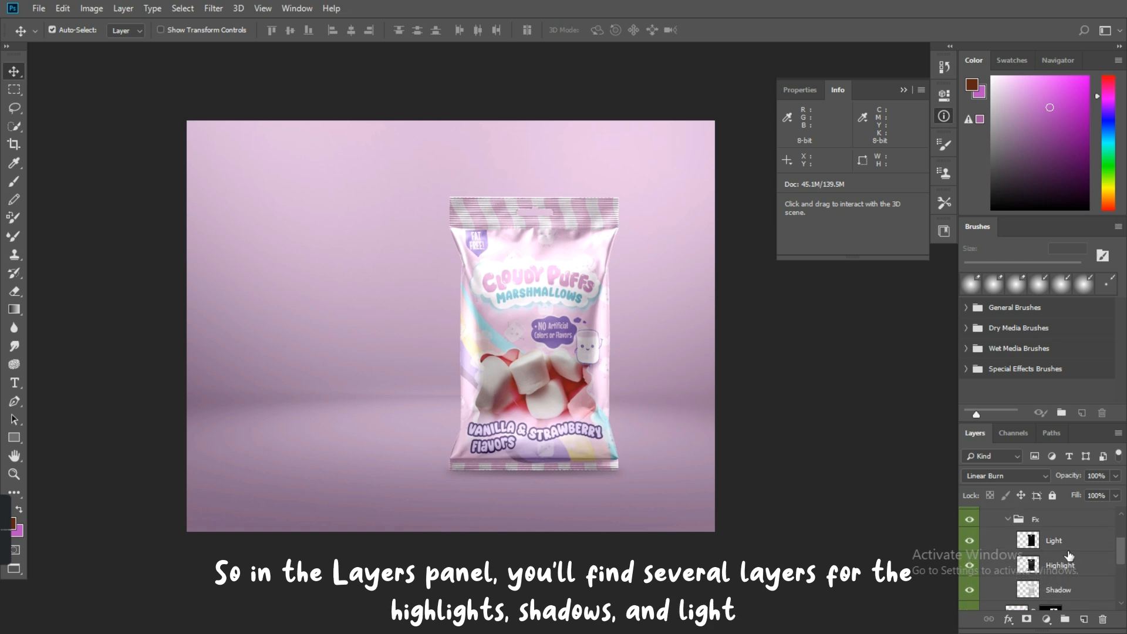
Step: Select the Light layer in the Fx group and erase over the bright glare
click(1054, 540)
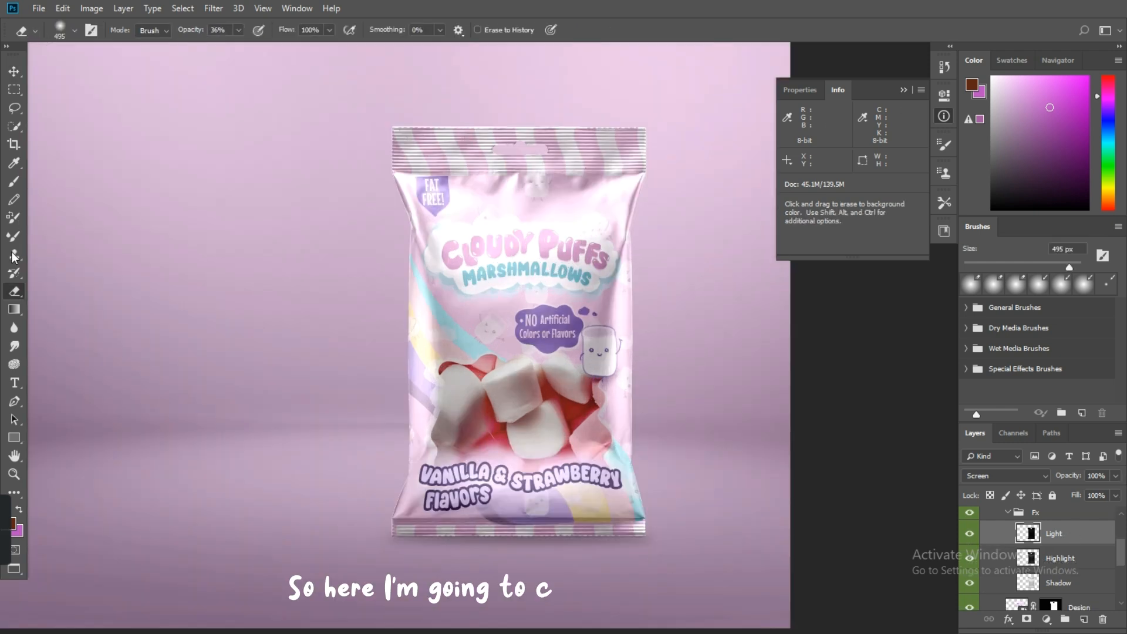
click(74, 31)
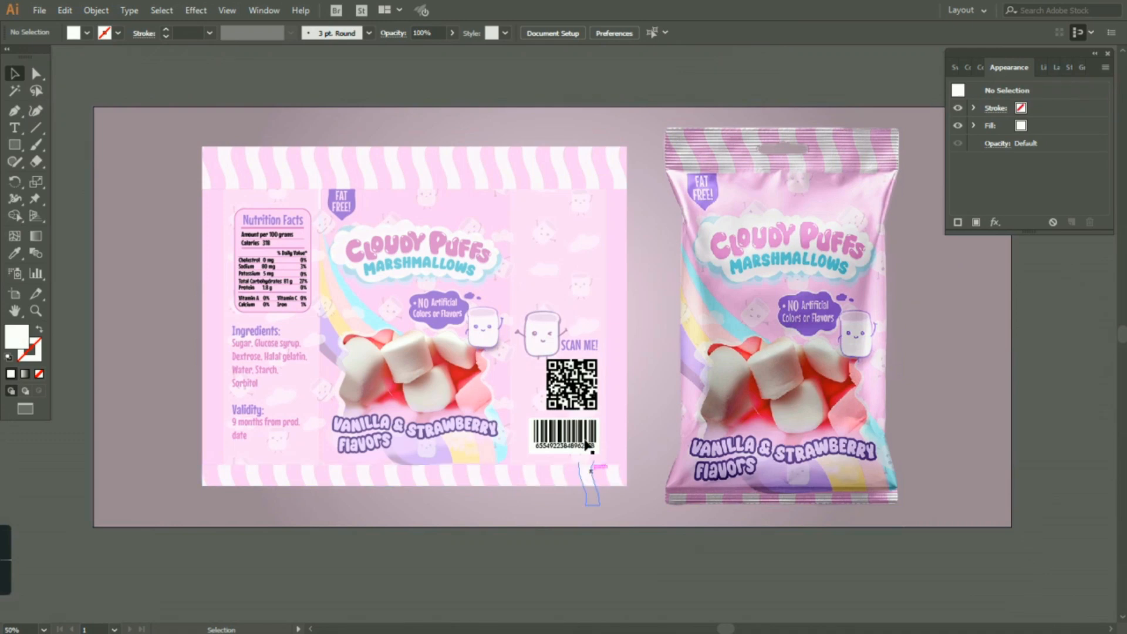
click(780, 363)
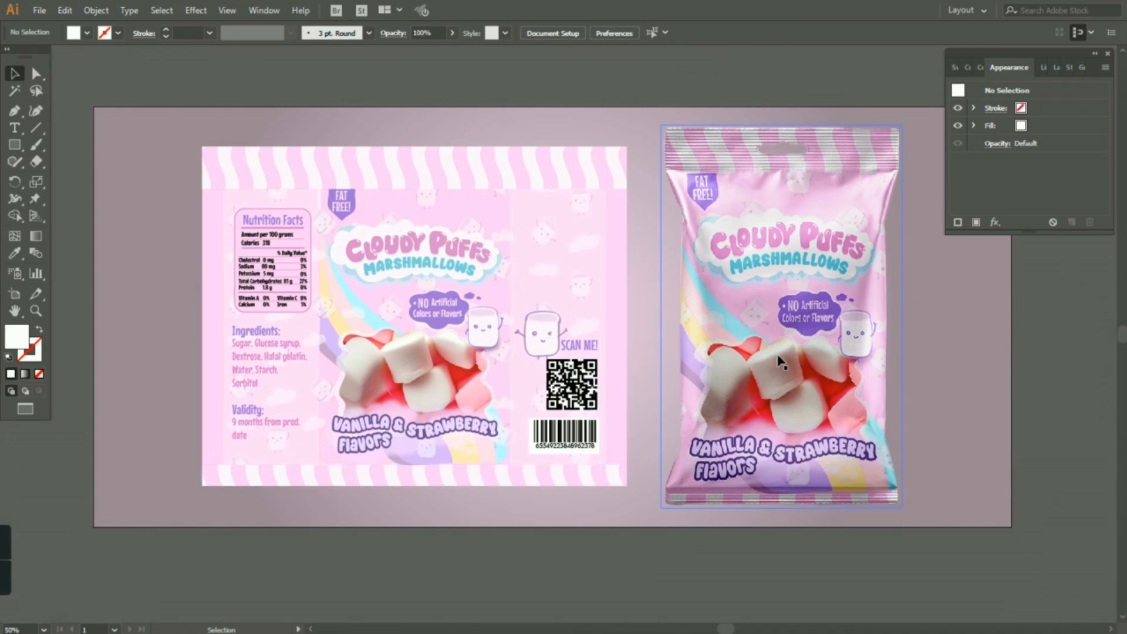
click(644, 569)
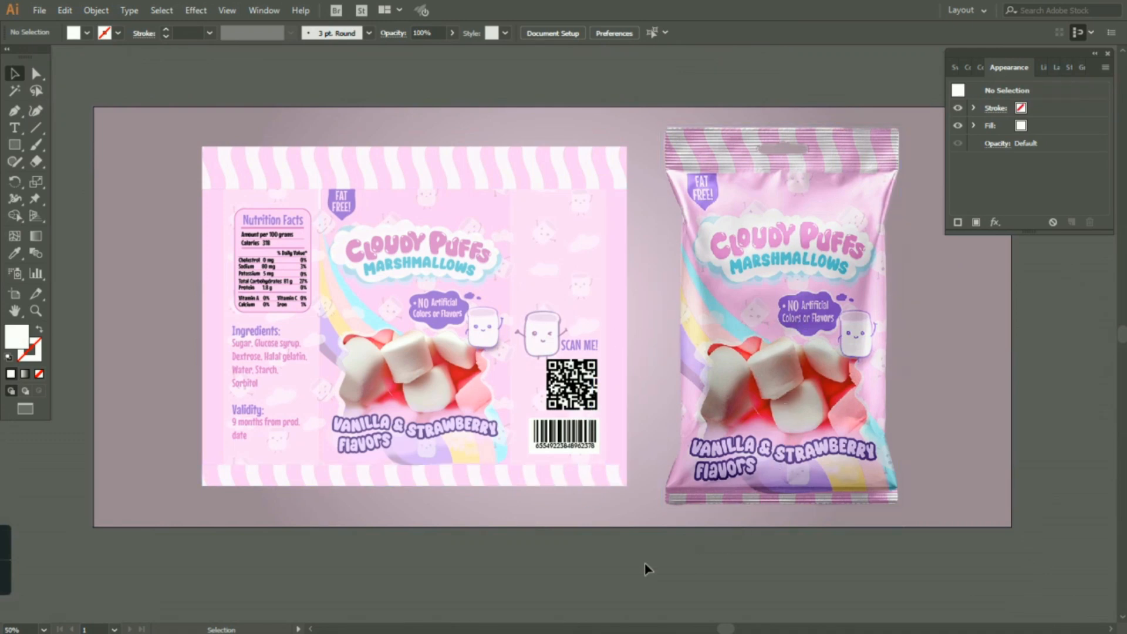
mouse_move(122, 443)
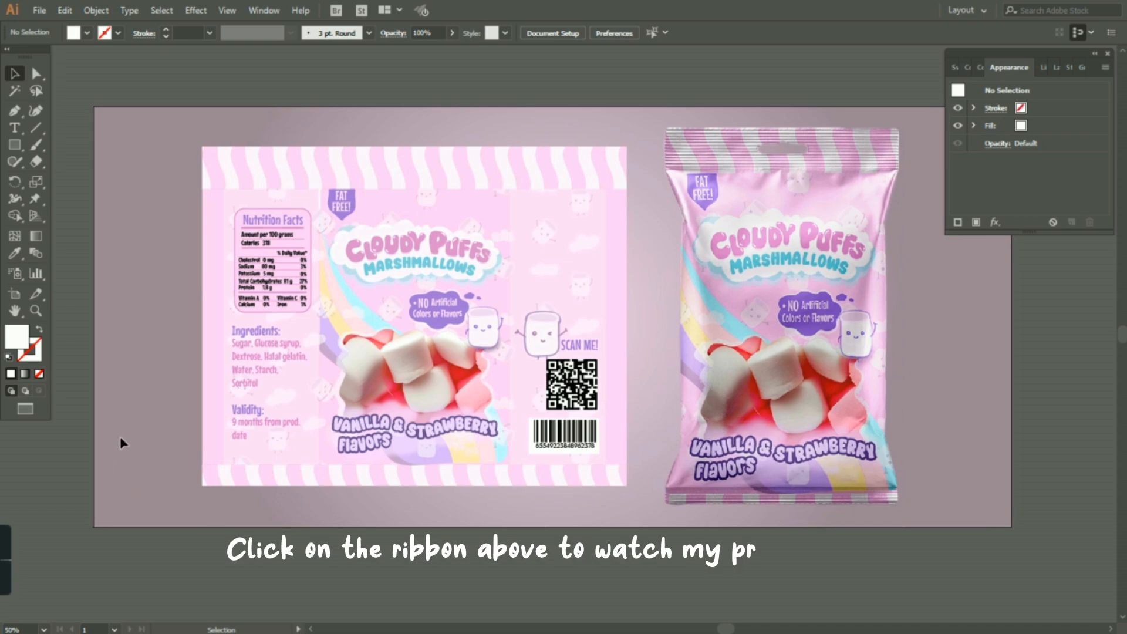